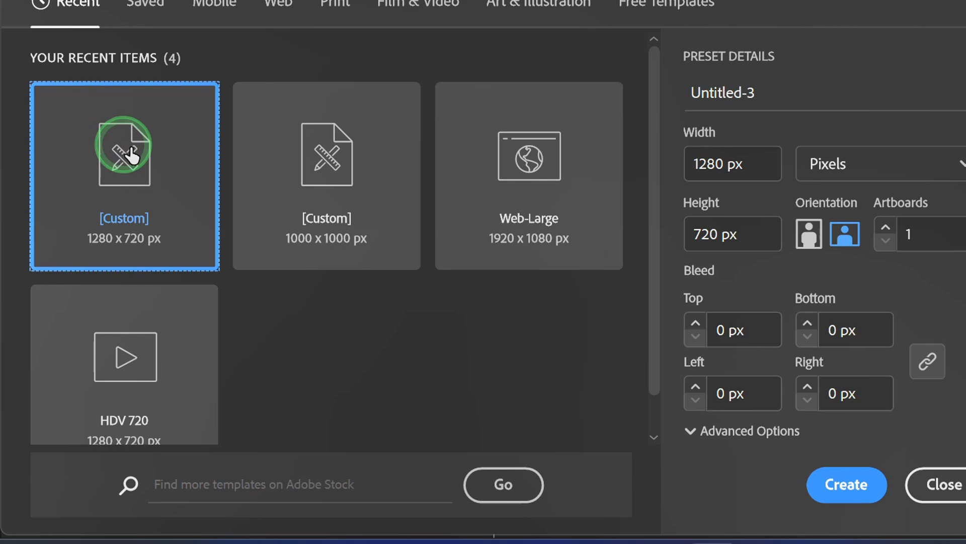
- Create a new document from the custom 1280 × 720 px recent preset
left_click(732, 164)
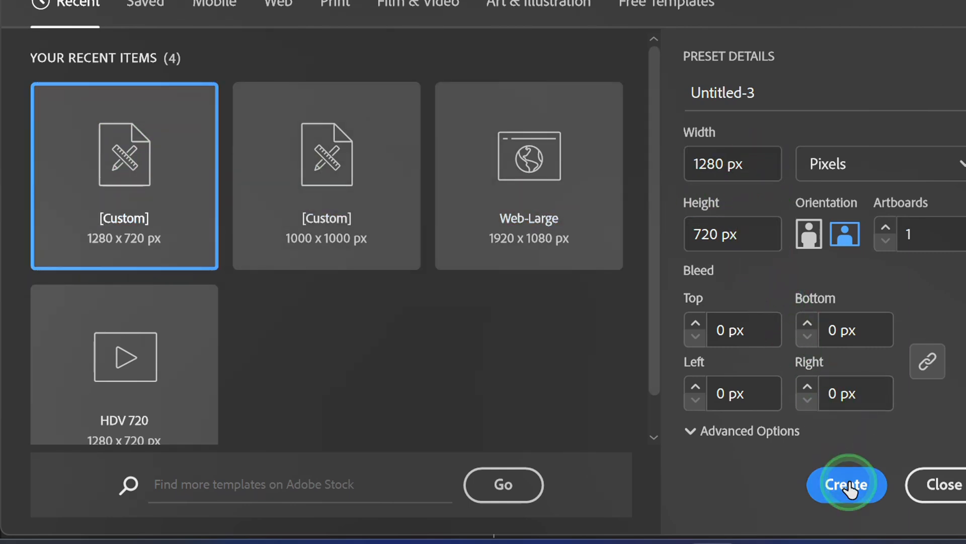
left_click(847, 484)
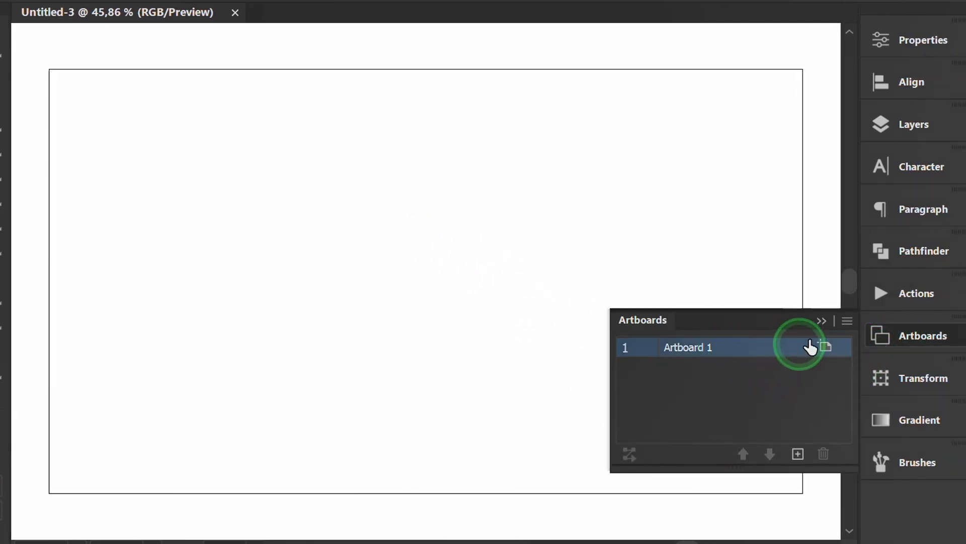
- Enable Show Center Mark in Artboard Options for Artboard 1
left_click(847, 321)
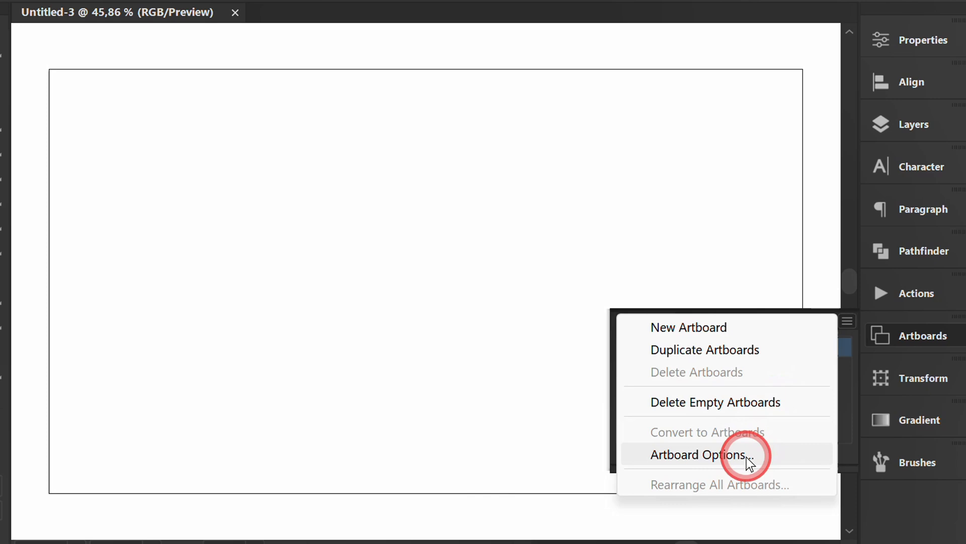
left_click(697, 454)
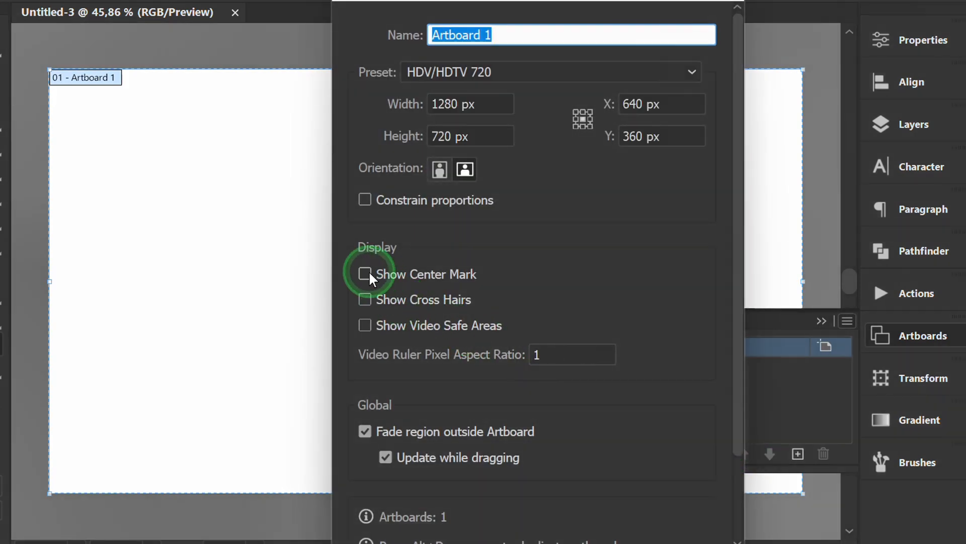
left_click(364, 274)
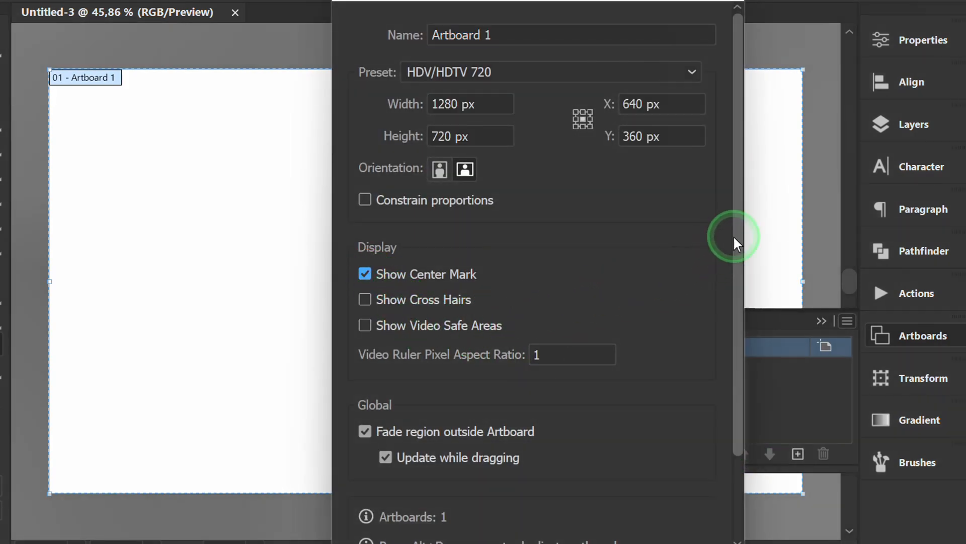
scroll("down", 3)
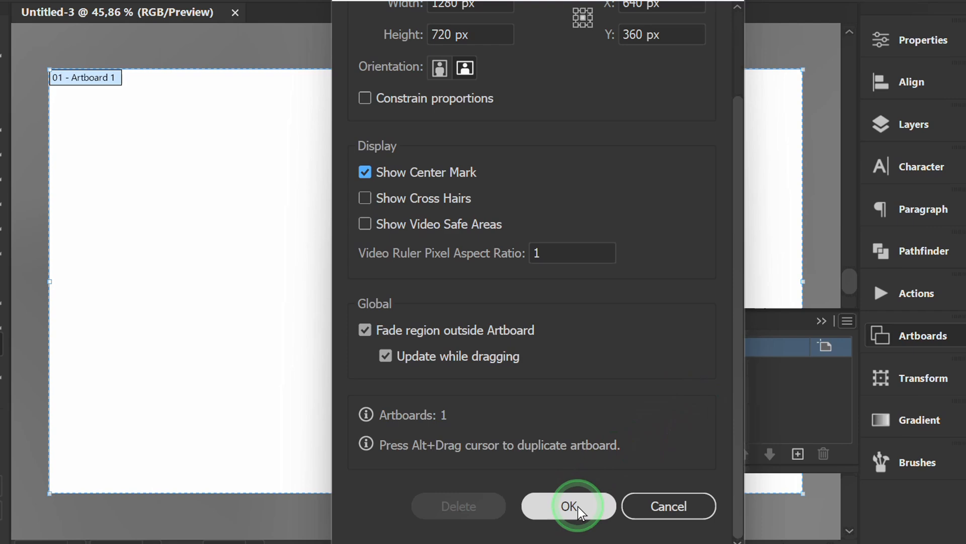
left_click(568, 507)
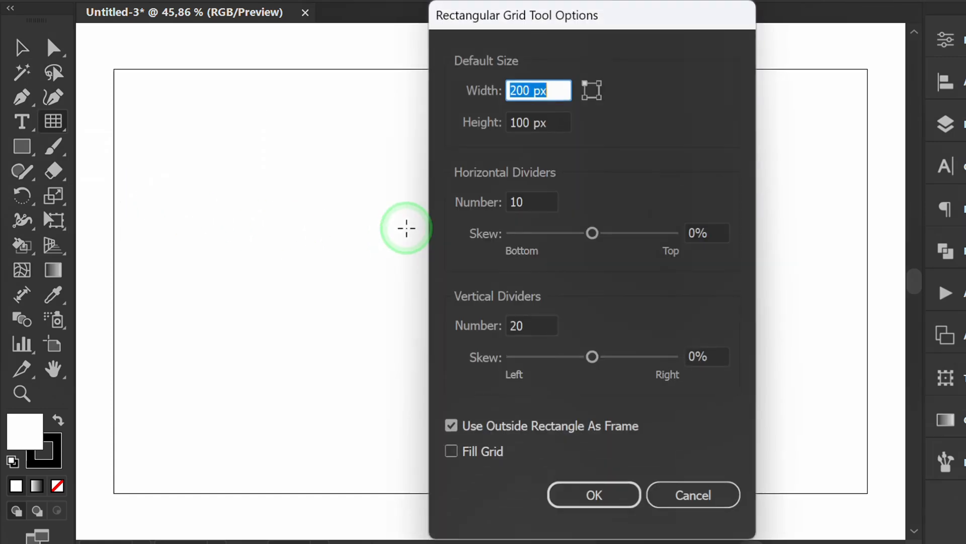
- Create a 300 × 300 px rectangular grid with 30 horizontal and 30 vertical dividers
type("300")
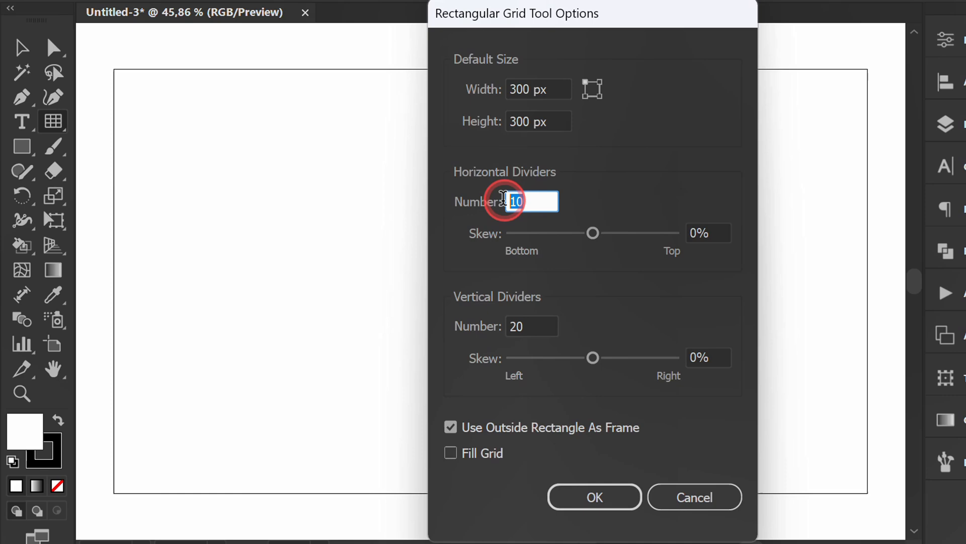
left_click(532, 326)
type("30")
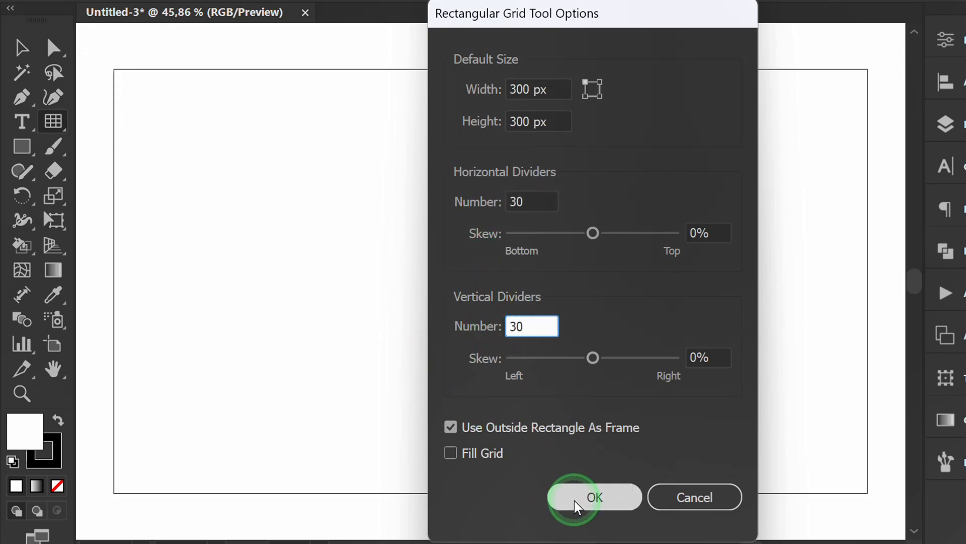
left_click(594, 497)
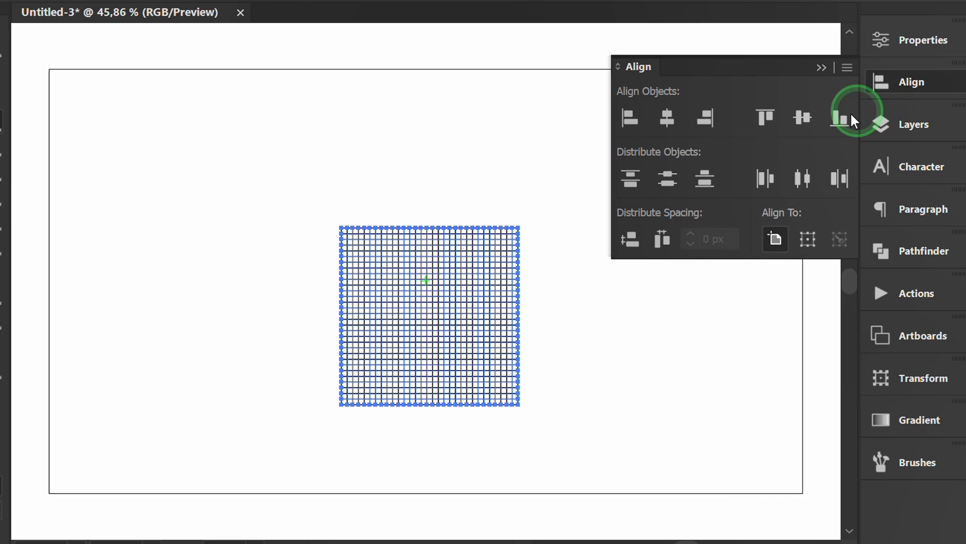
- Align the grid to the artboard's horizontal and vertical center and set its stroke to None
left_click(802, 118)
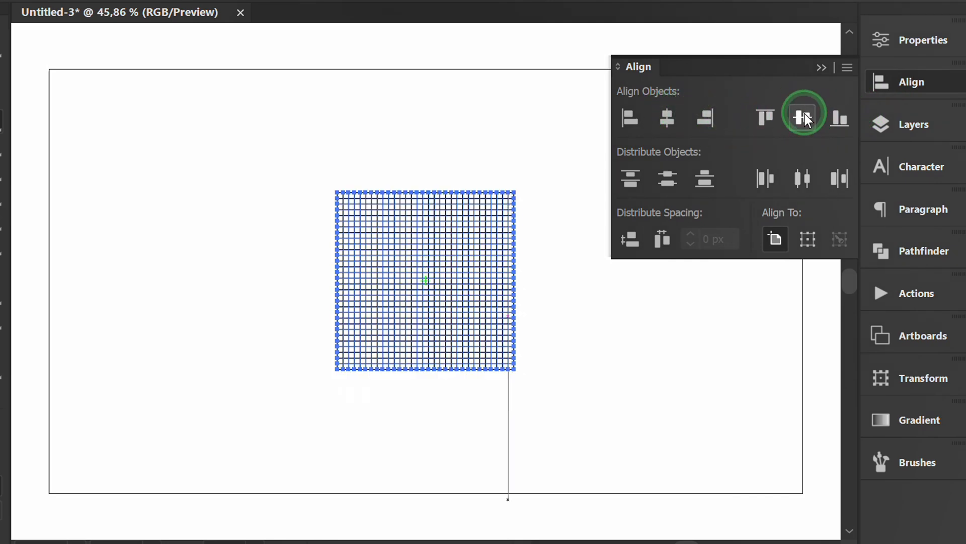
left_click(916, 41)
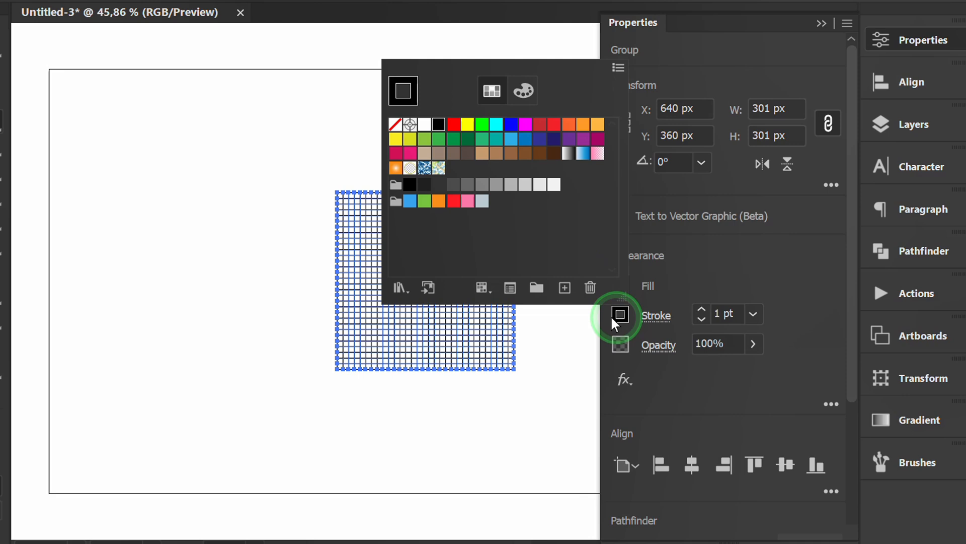
left_click(395, 123)
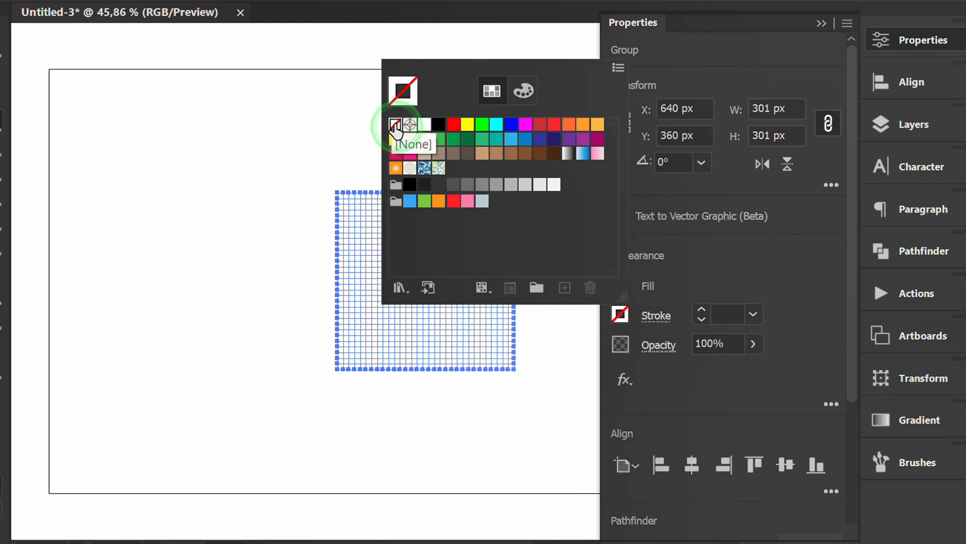
left_click(397, 125)
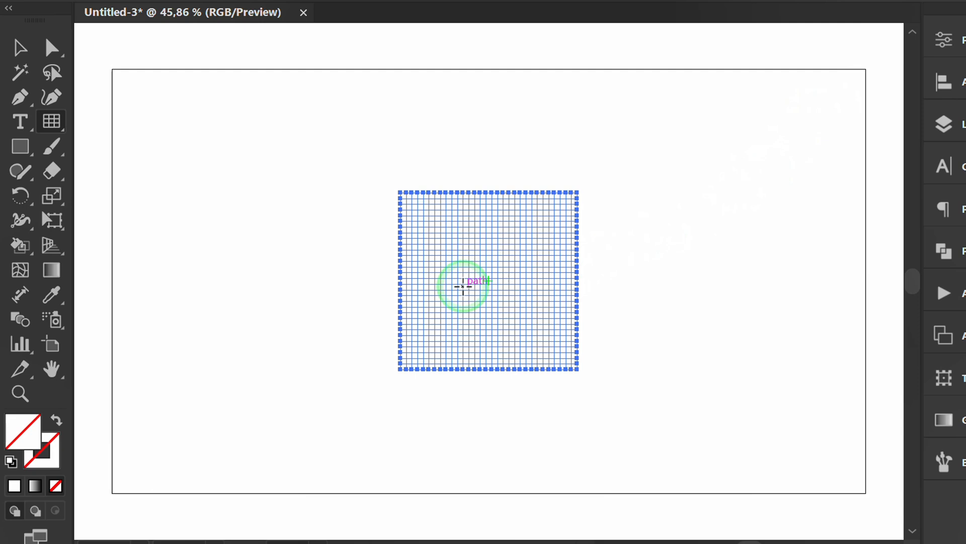
- Live-paint grid cells black into a concentric square maze pattern and select it
left_click(20, 245)
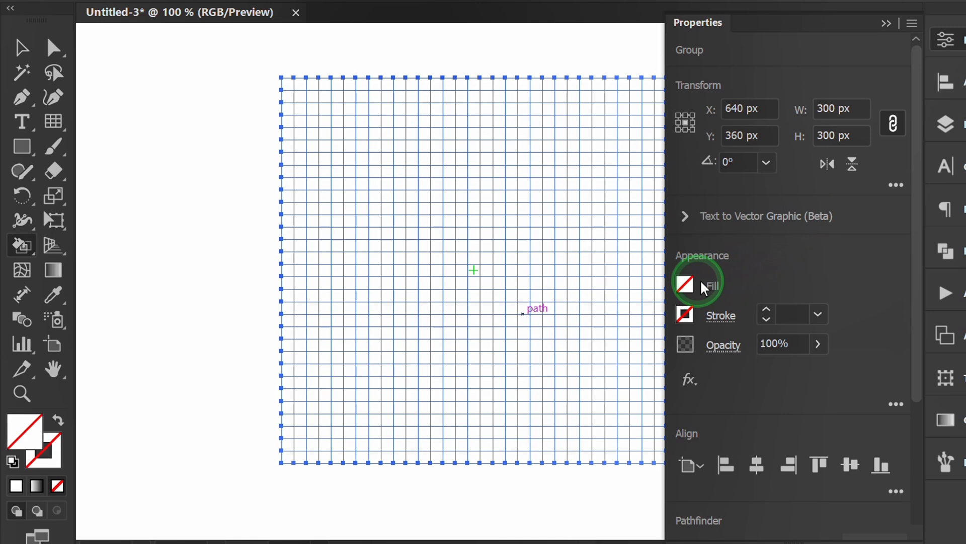
left_click(686, 285)
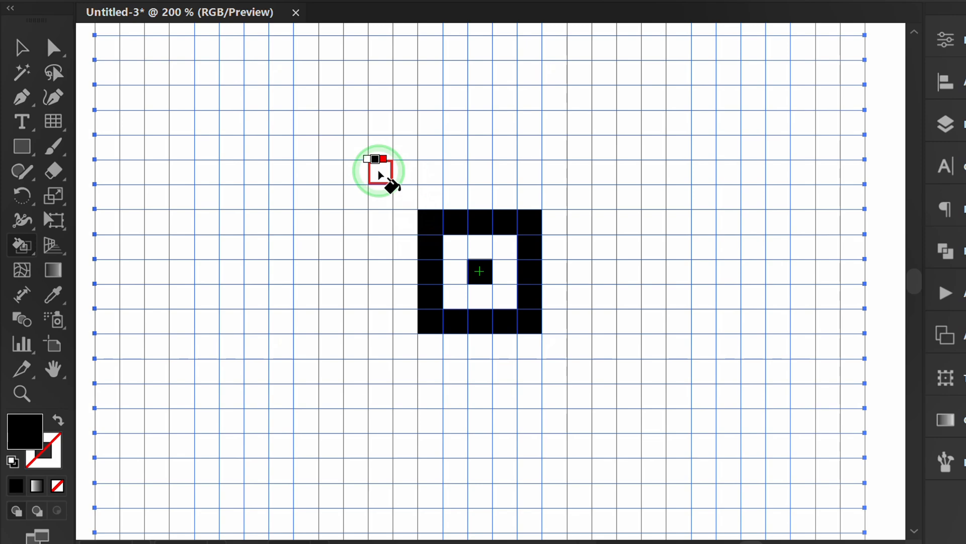
left_click_drag(380, 171, 379, 369)
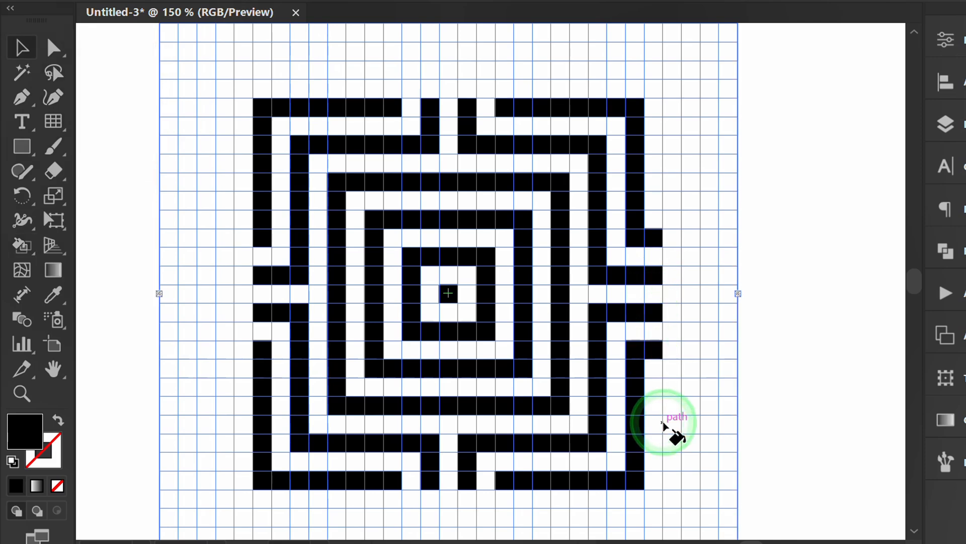
left_click(180, 15)
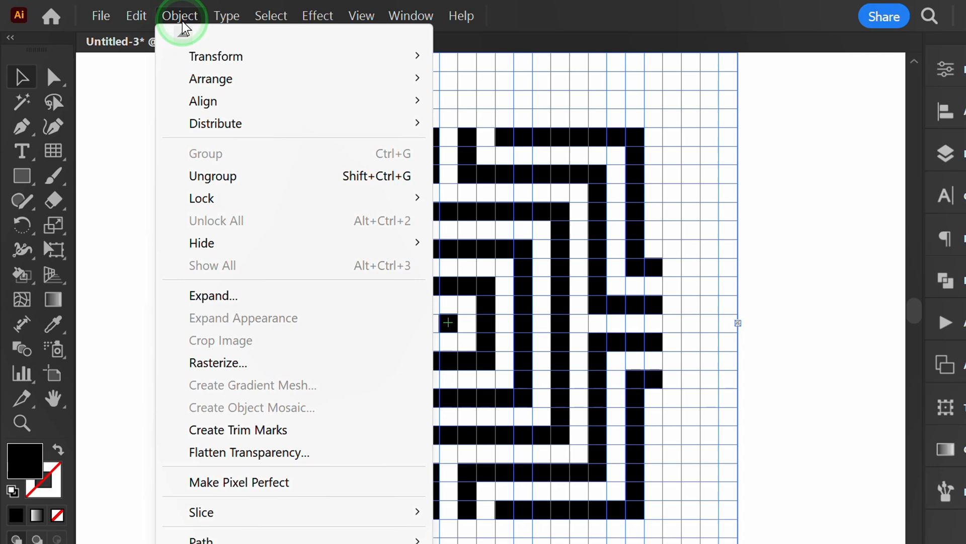
- Expand the Live Paint maze and unite its black cells with Pathfinder
left_click(213, 295)
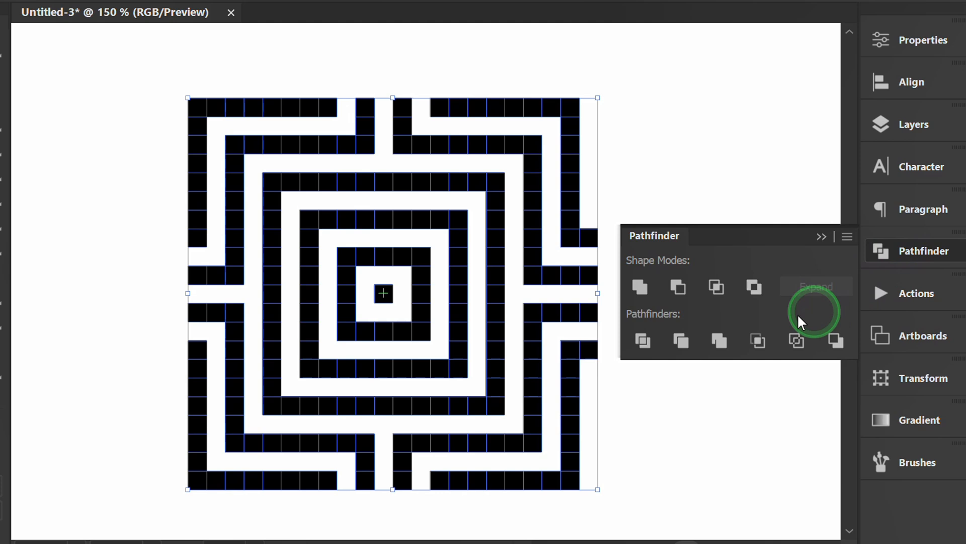
left_click(638, 286)
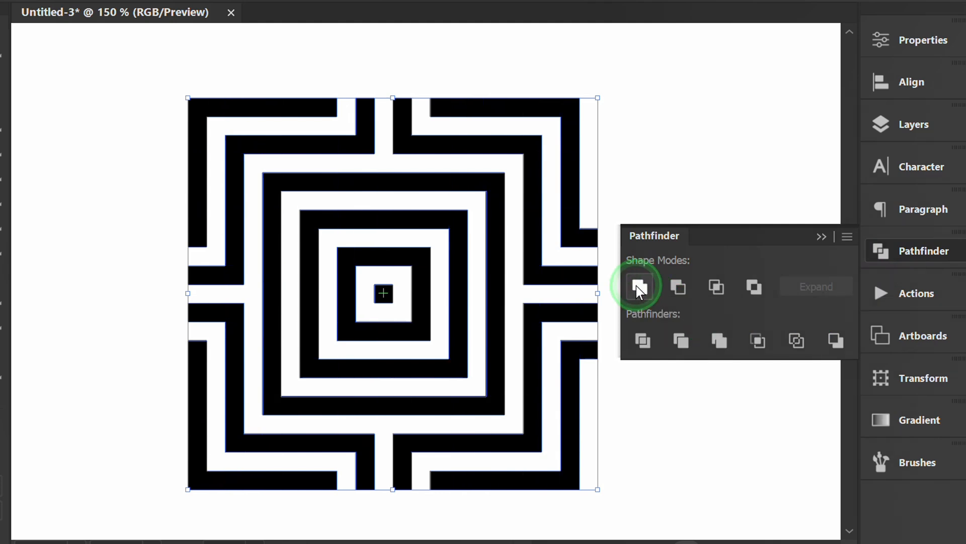
left_click(638, 285)
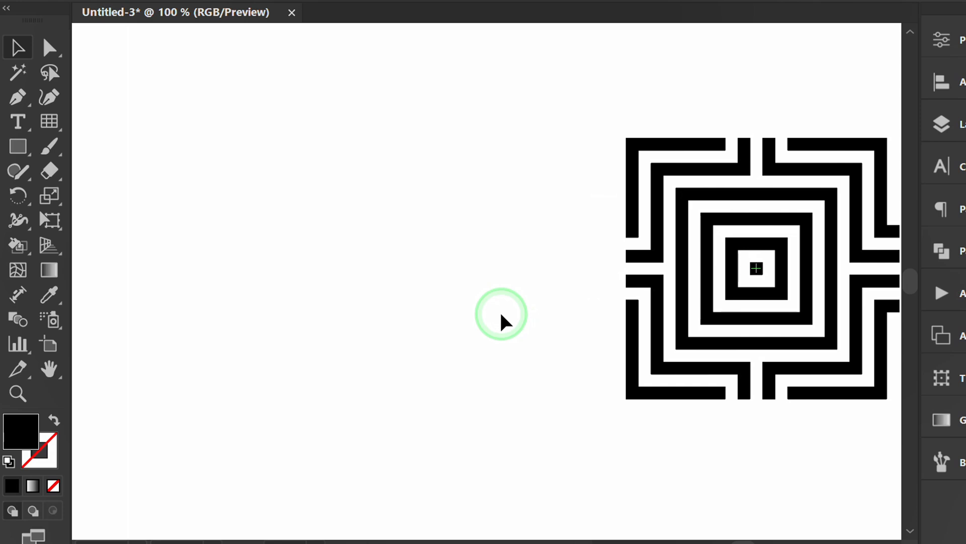
- Create a second 200 × 100 px rectangular grid with 10 horizontal and 20 vertical dividers
left_click(21, 122)
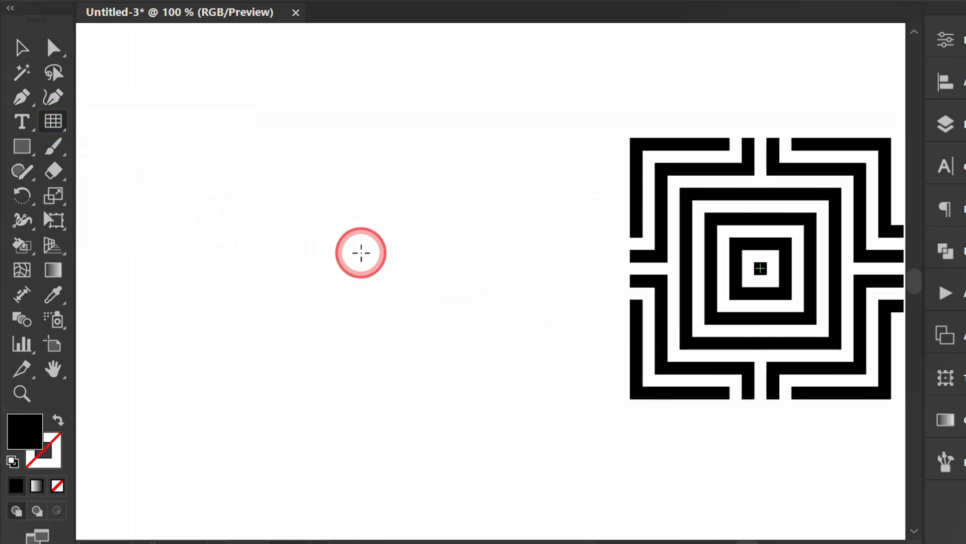
left_click(360, 253)
type("20")
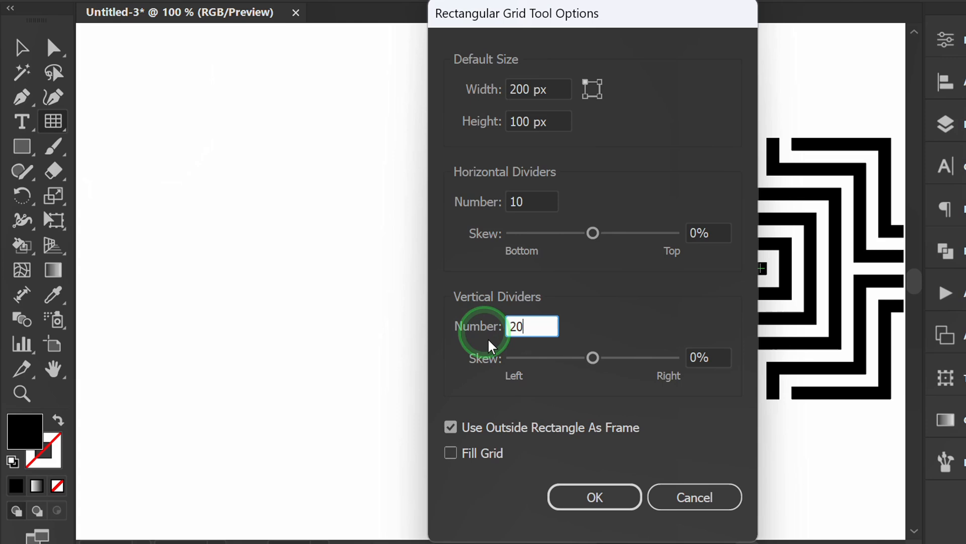
left_click(594, 497)
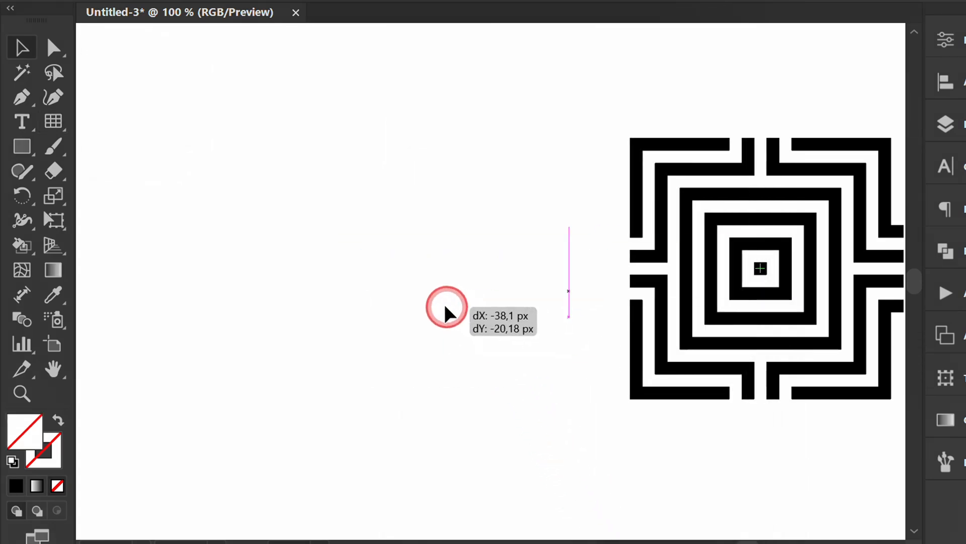
- Live-paint the new grid's cells black into a nested-square and bracket maze, then select it
key("k")
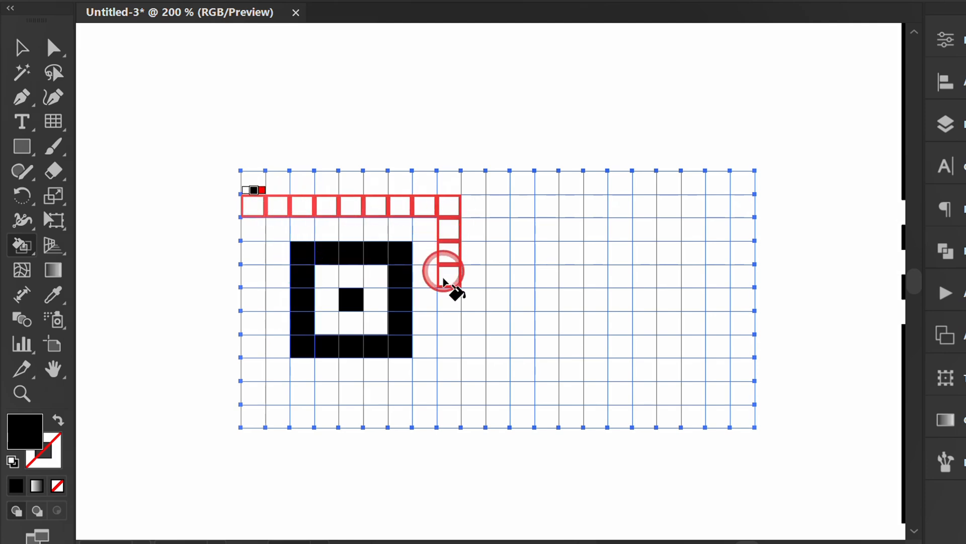
left_click_drag(444, 271, 250, 240)
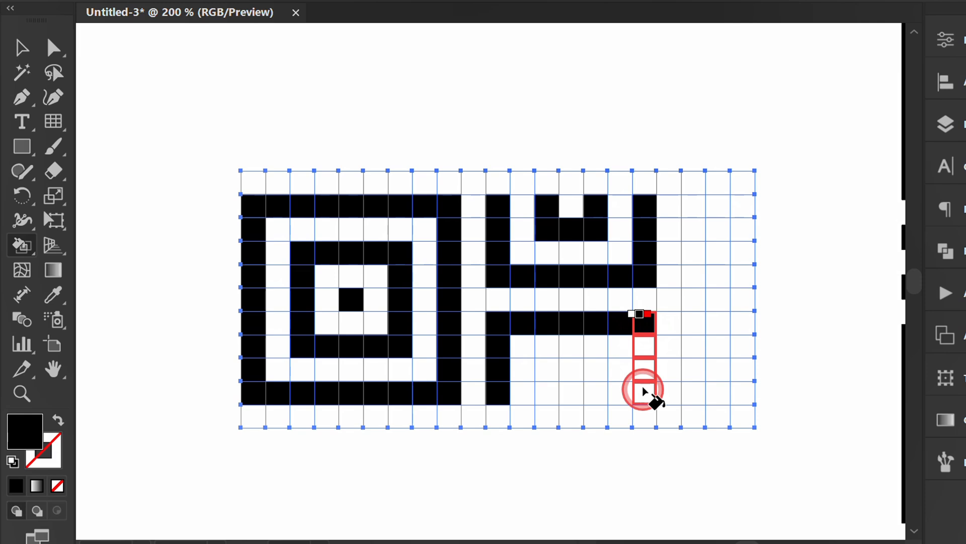
key("v")
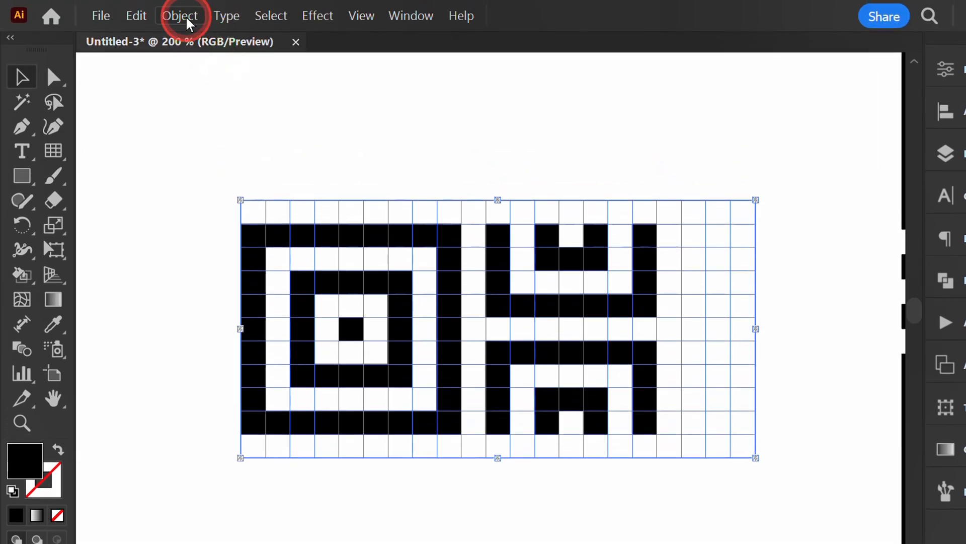
- Expand the second painted grid and unite it into solid black shapes with Pathfinder
left_click(180, 15)
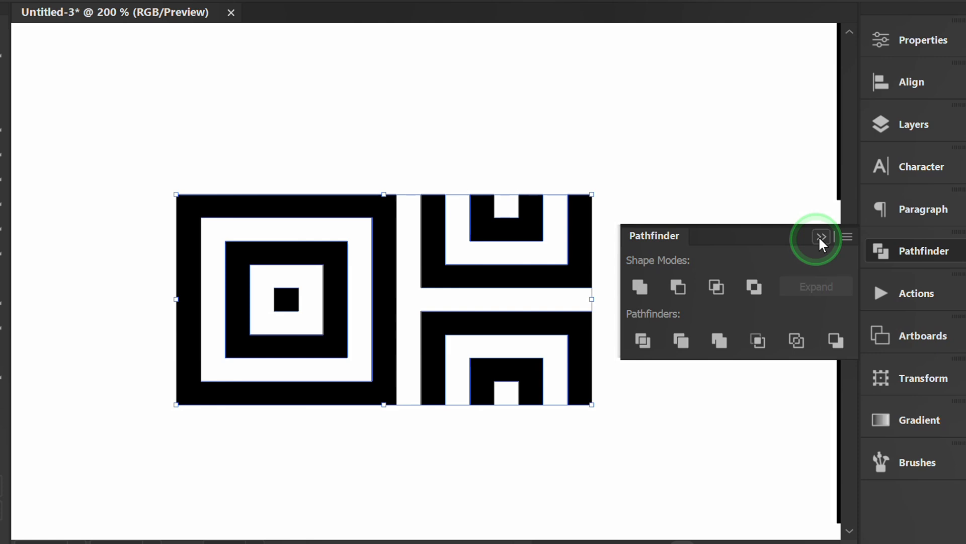
left_click(821, 238)
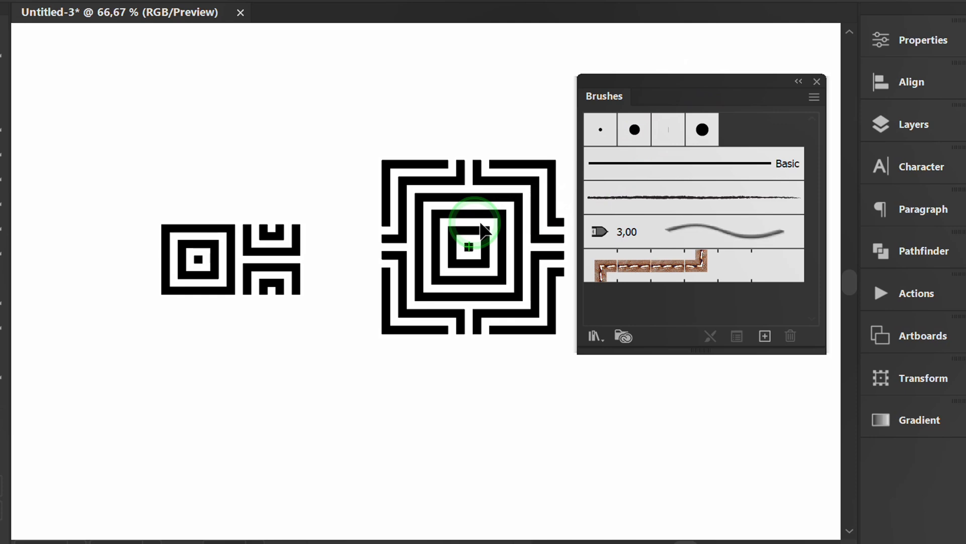
- Create a pattern brush from the large square maze tile with Tints colorization
left_click(764, 337)
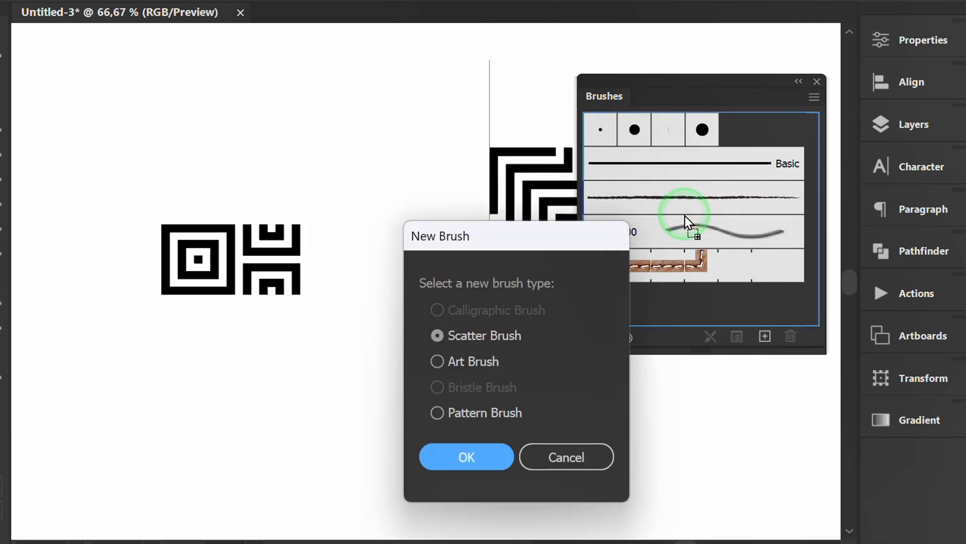
left_click(437, 413)
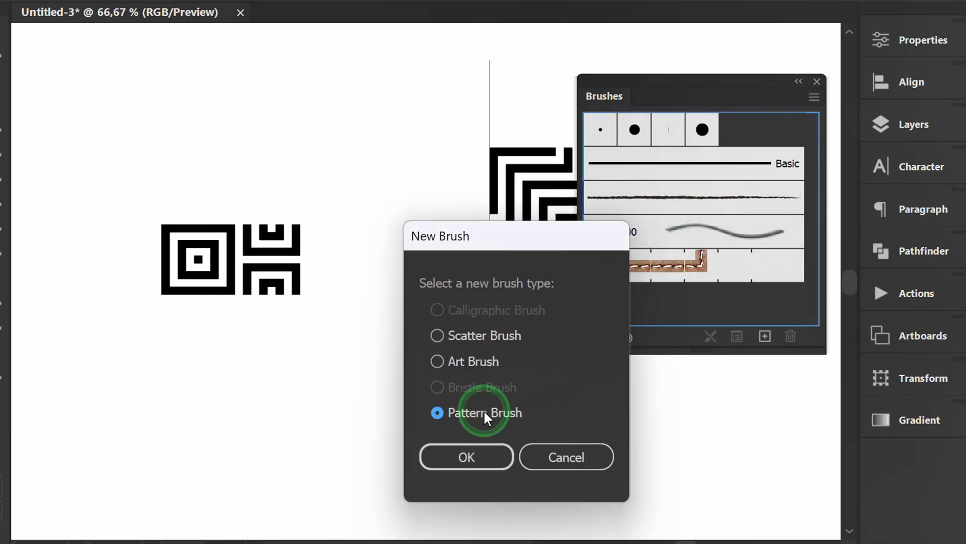
left_click(466, 457)
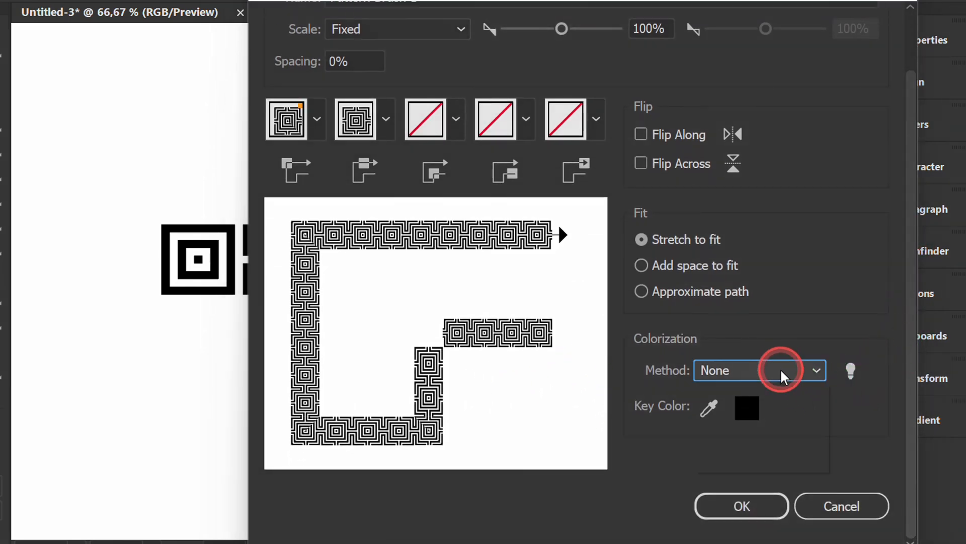
left_click(759, 369)
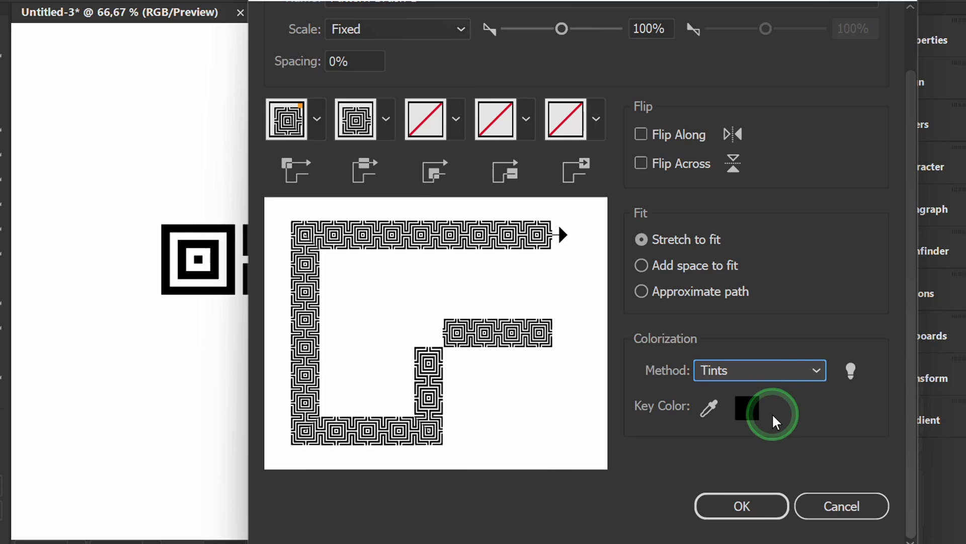
left_click(742, 505)
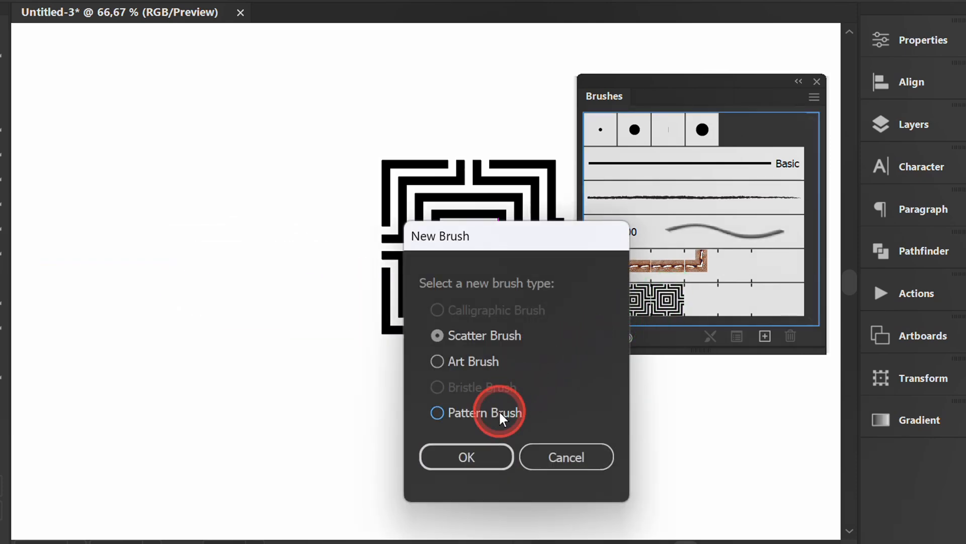
- Create Pattern Brush 2 from the small maze tile with 6% spacing and Tints colorization
left_click(466, 457)
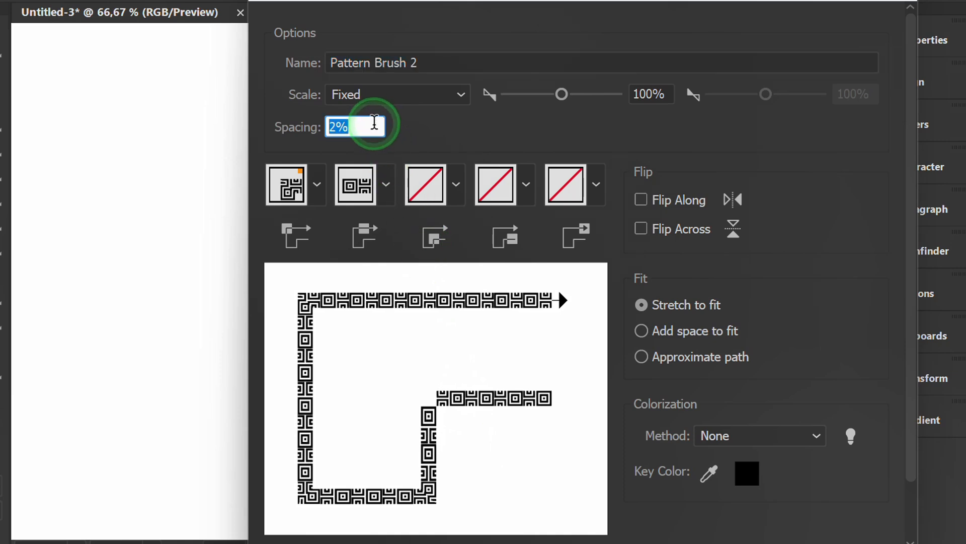
type("6%")
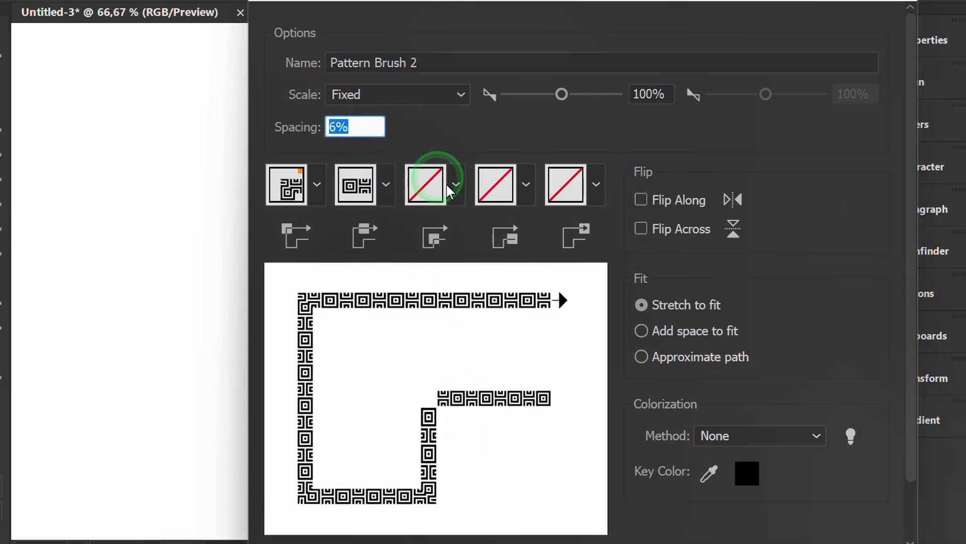
scroll("down", 3)
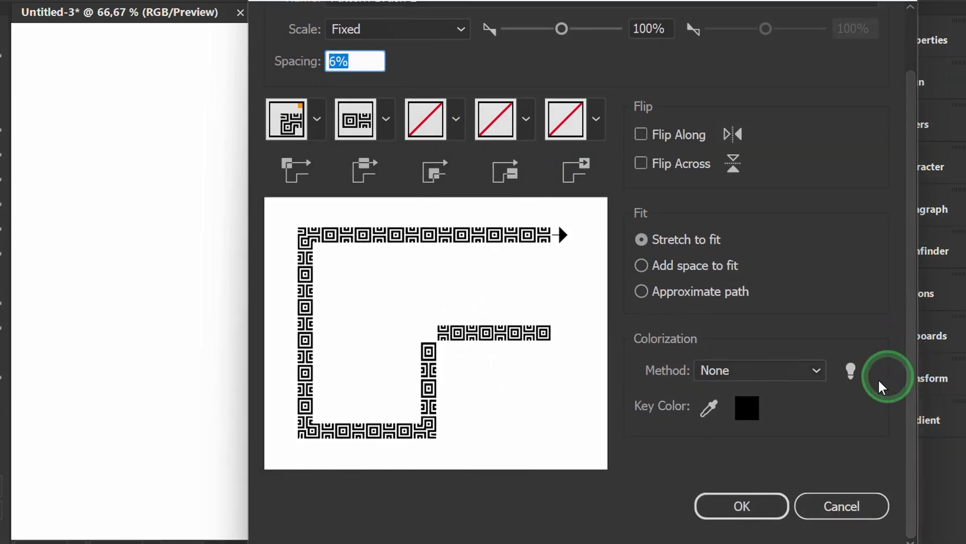
left_click(759, 369)
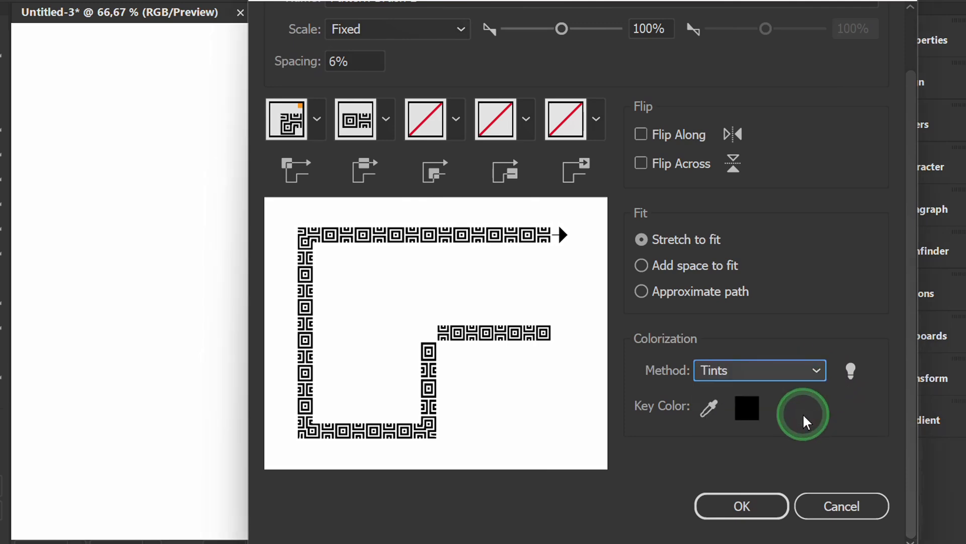
left_click(742, 505)
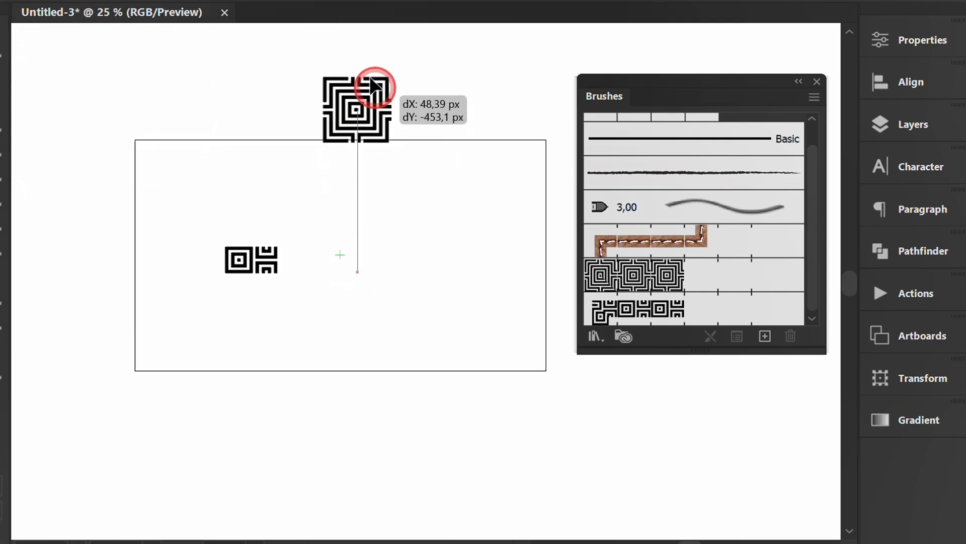
- Move the maze tiles above the artboard and draw a straight horizontal line across it
left_click_drag(355, 96, 397, 99)
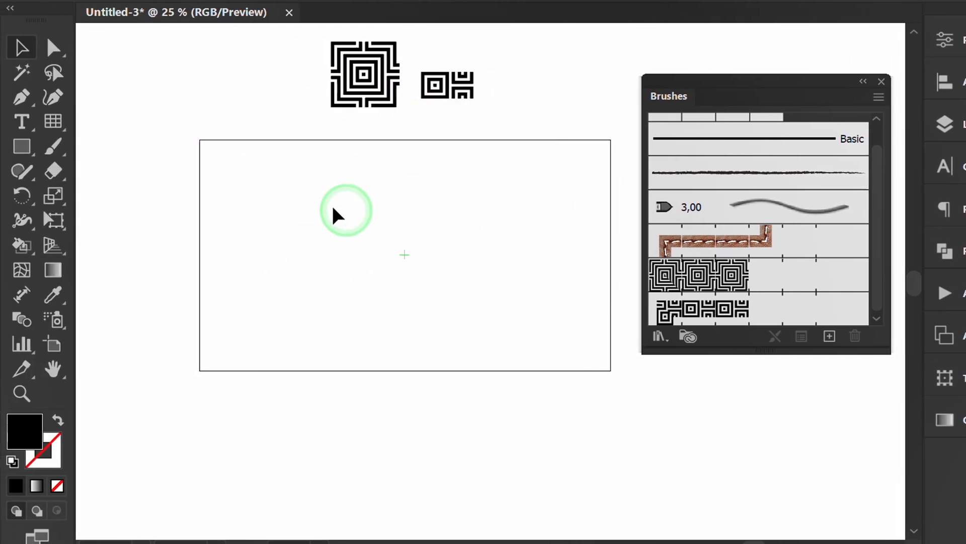
left_click(53, 147)
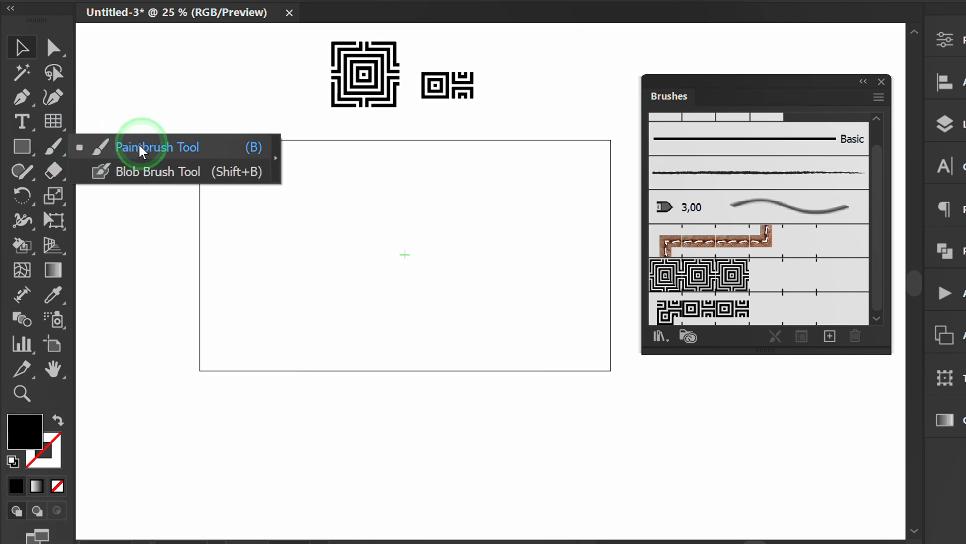
left_click(702, 310)
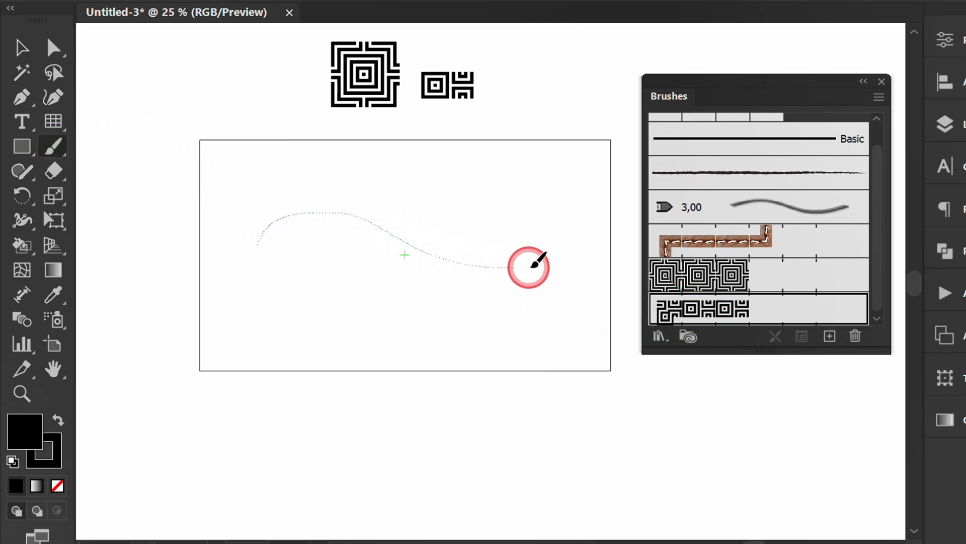
key("ctrl+z")
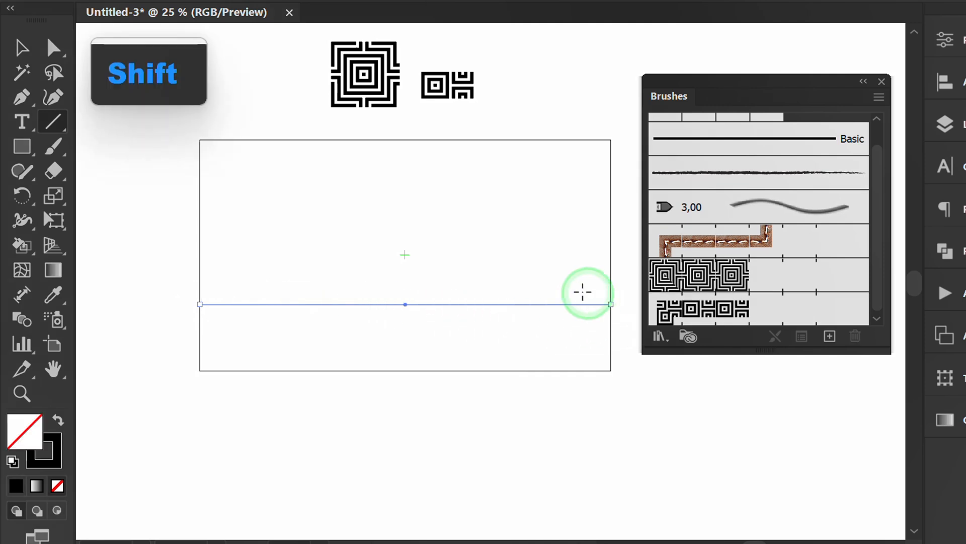
left_click_drag(583, 293, 539, 211)
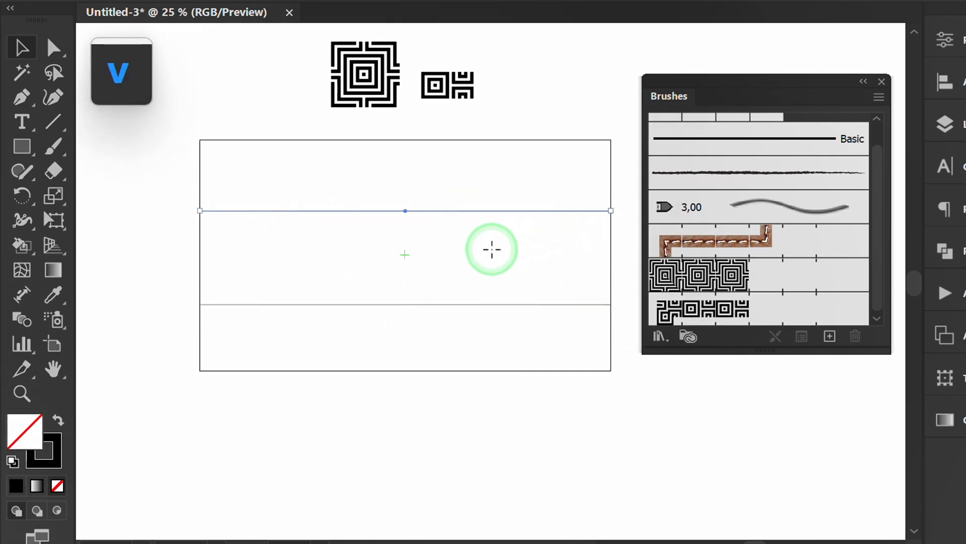
- Apply the small maze Pattern Brush 2 to the upper line and select the lower line
left_click(700, 309)
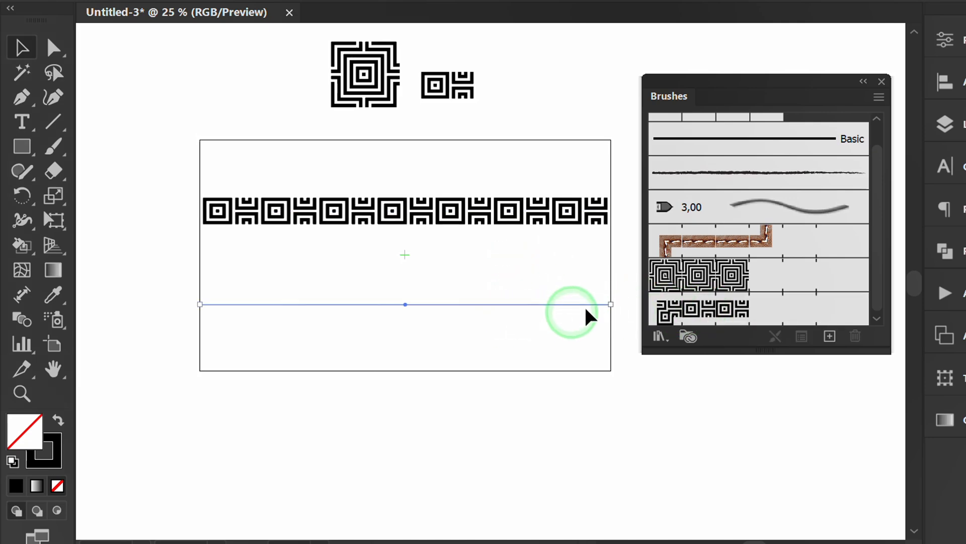
left_click(700, 275)
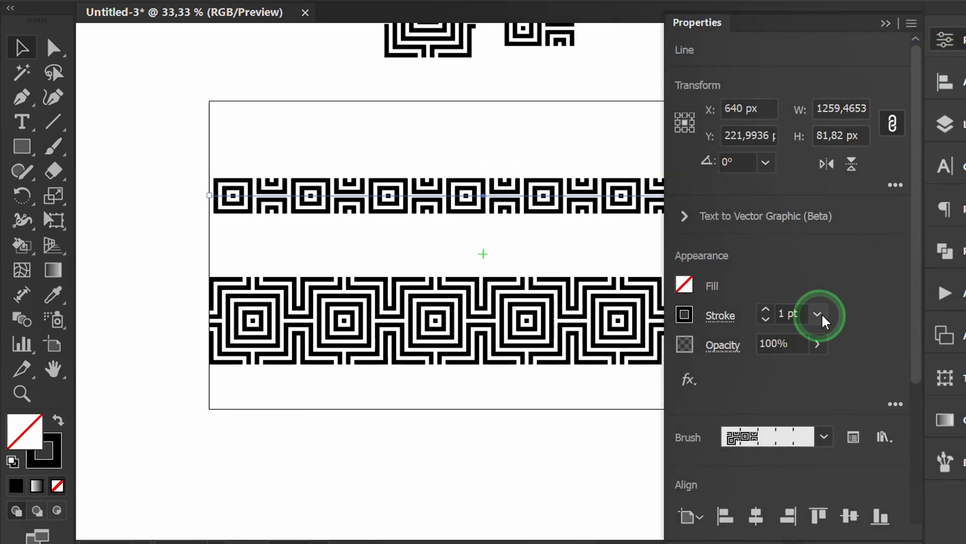
- Adjust the lower band's stroke weight and group both maze bands together across the artboard
left_click(766, 309)
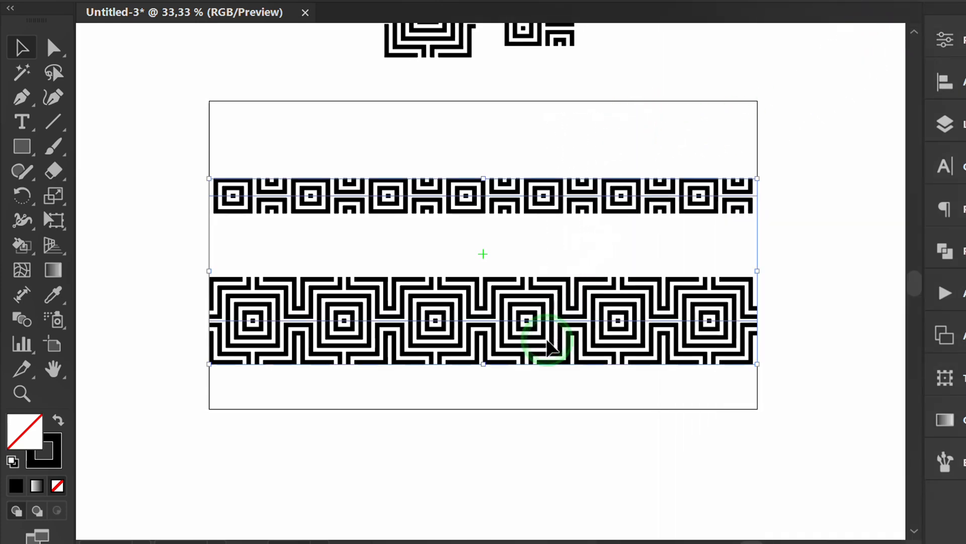
left_click(180, 15)
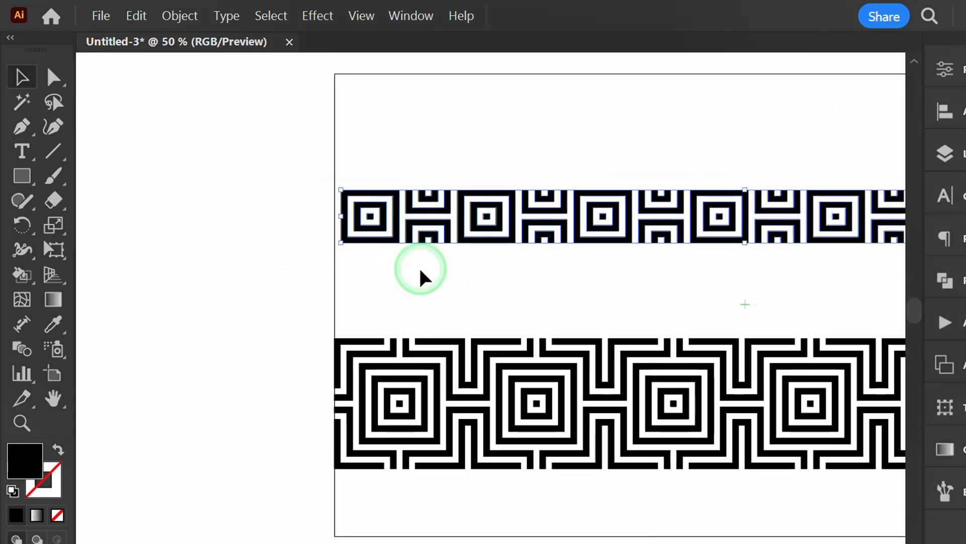
key("space")
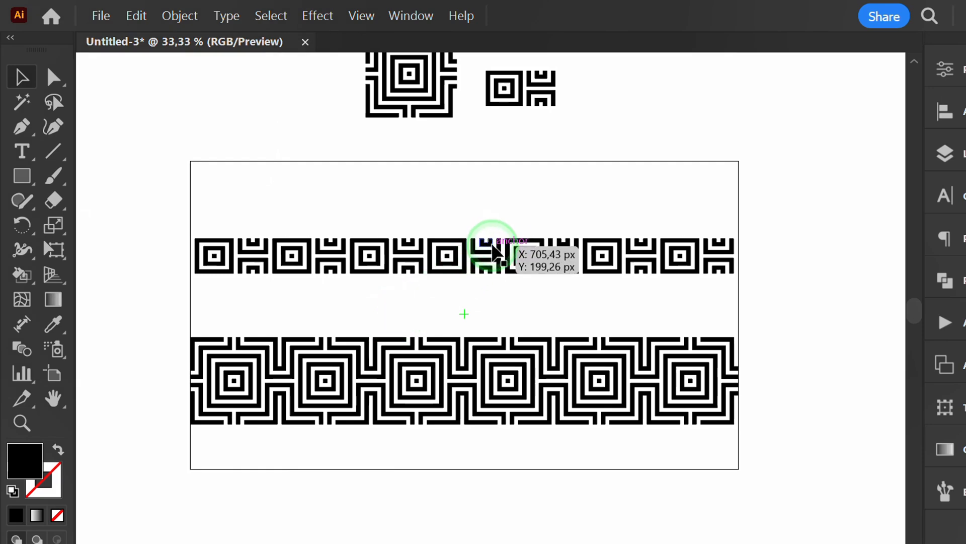
key("shift+Down")
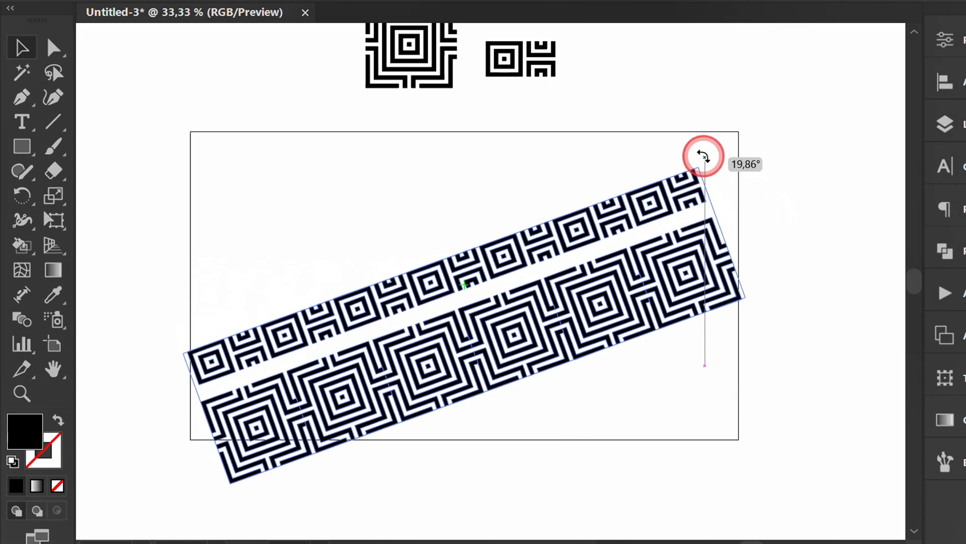
- Rotate the grouped bands diagonally, setting the Transform angle to 39°
left_click_drag(702, 155, 688, 155)
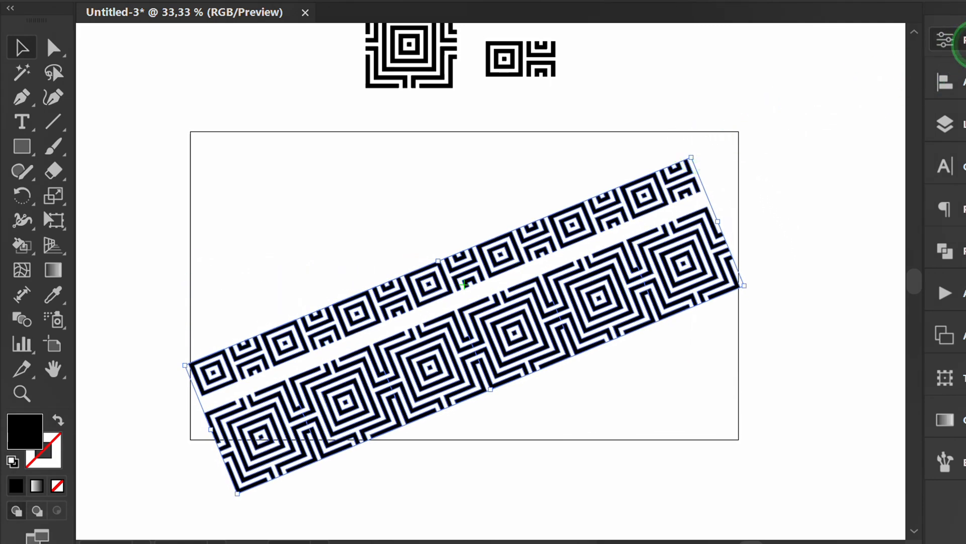
left_click(729, 162)
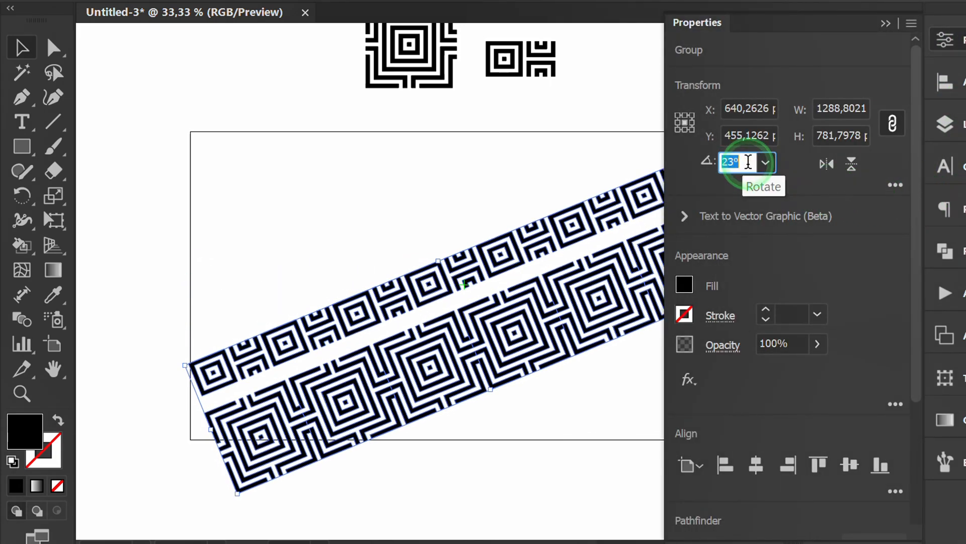
type("39")
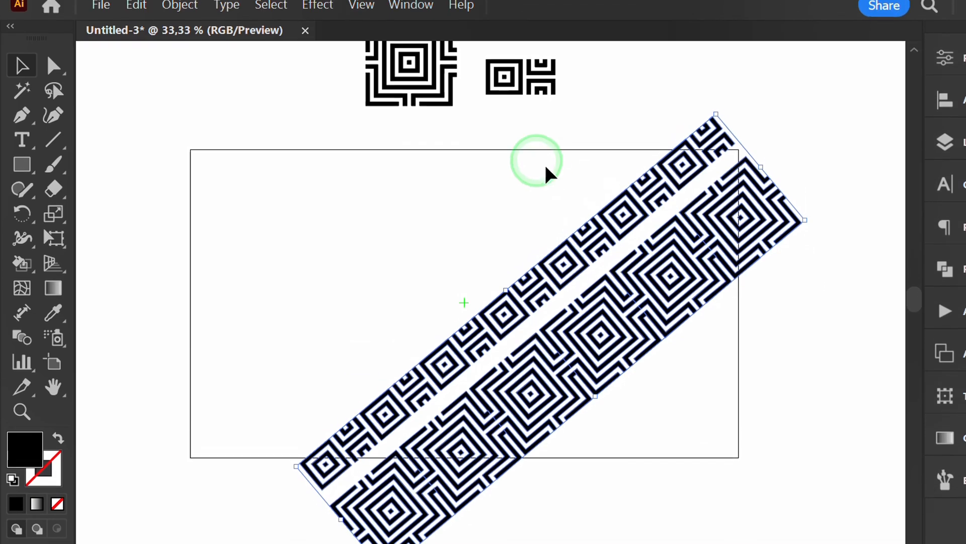
- Enable View > Trim View so artwork outside the artboard is hidden
left_click(362, 7)
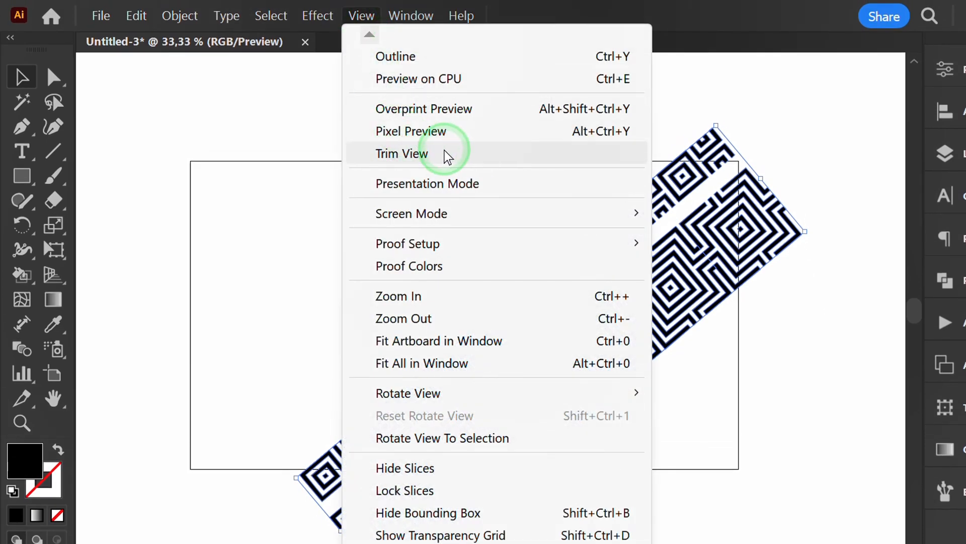
left_click(401, 153)
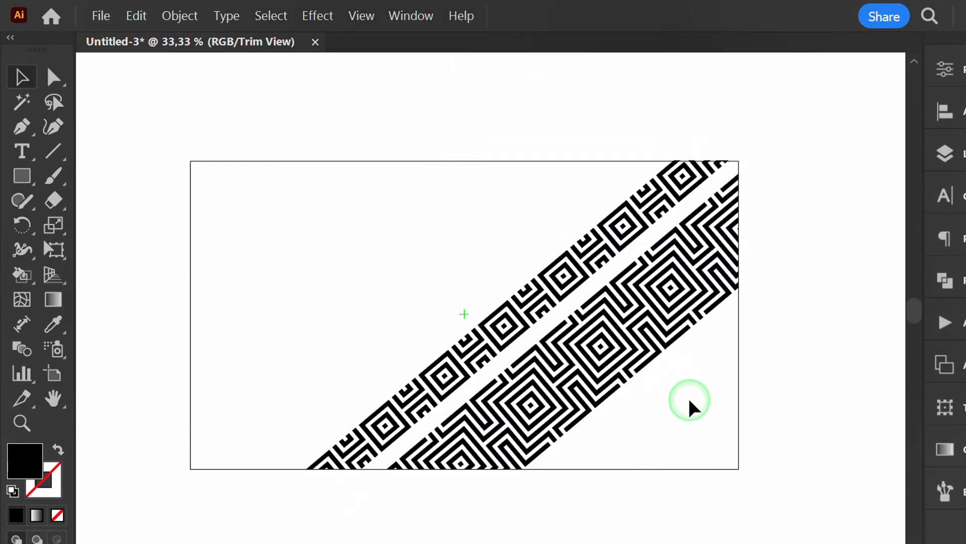
mouse_move(611, 180)
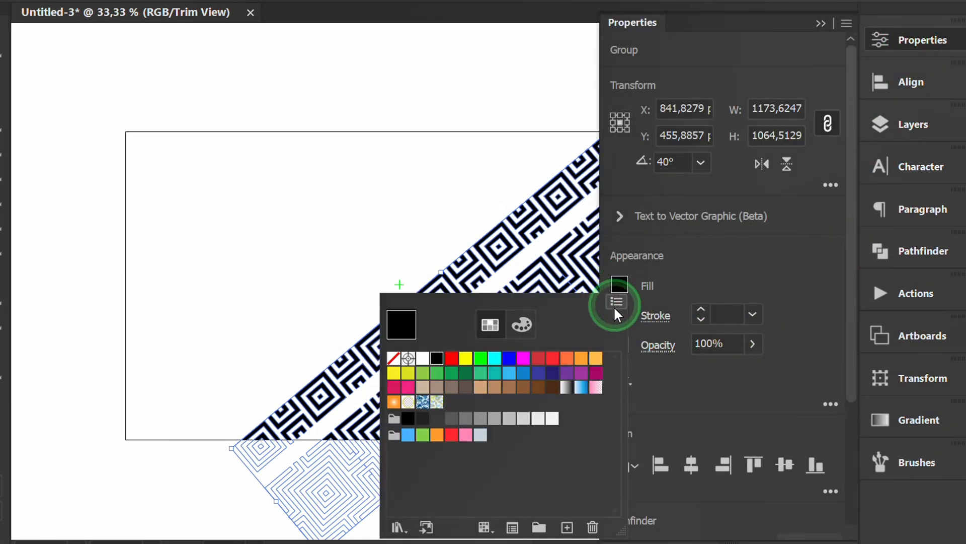
- Change the grouped bands' fill from black to the dark navy swatch after trying tan
left_click(424, 390)
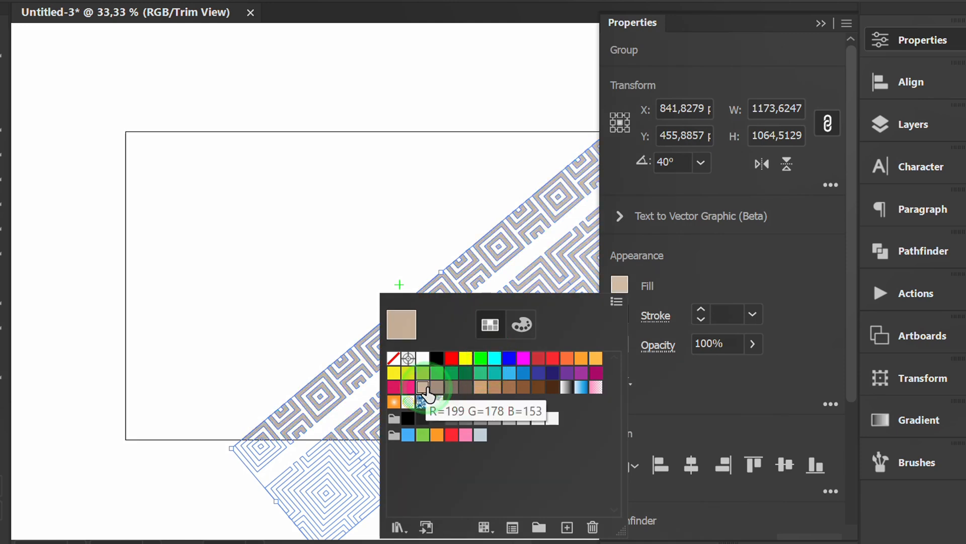
left_click(554, 373)
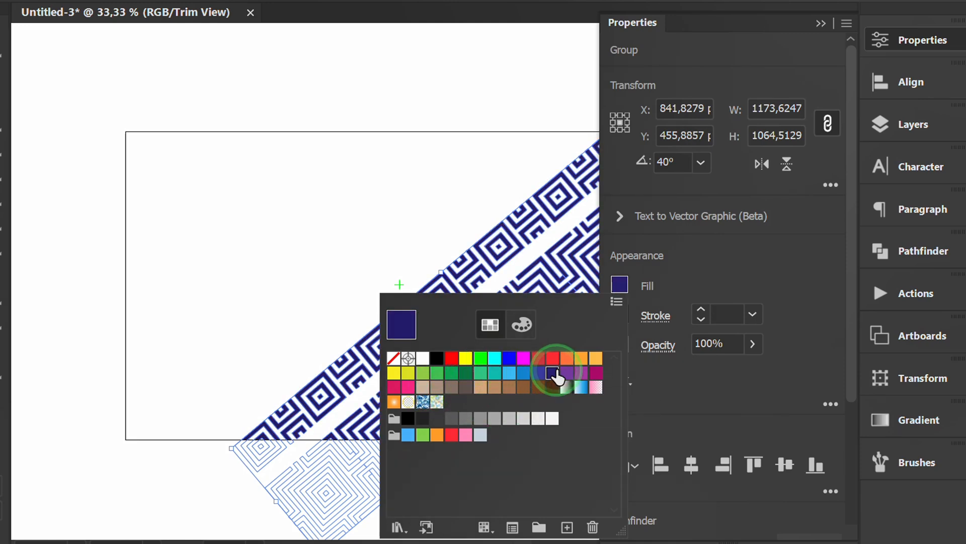
left_click(553, 373)
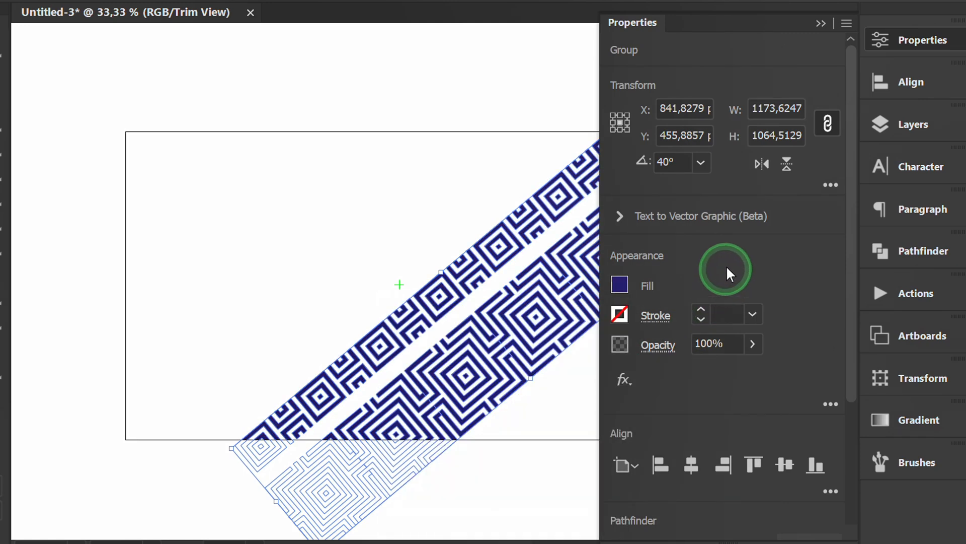